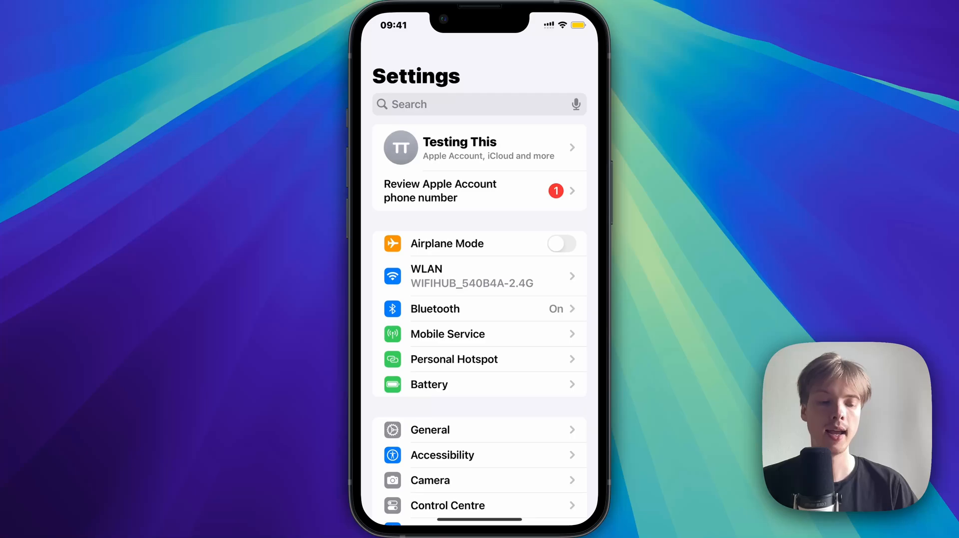
Go to General > iPhone Storage to see 144.09 GB of 256 GB used.
{"action": "scroll", "scroll_direction": "down", "scroll_amount": 3}
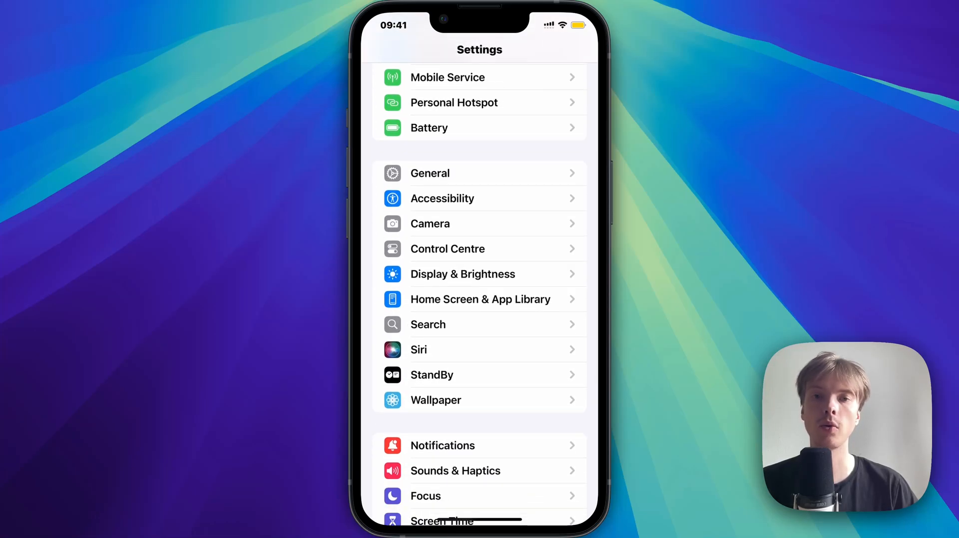
{"action": "left_click", "coordinate": [429, 173]}
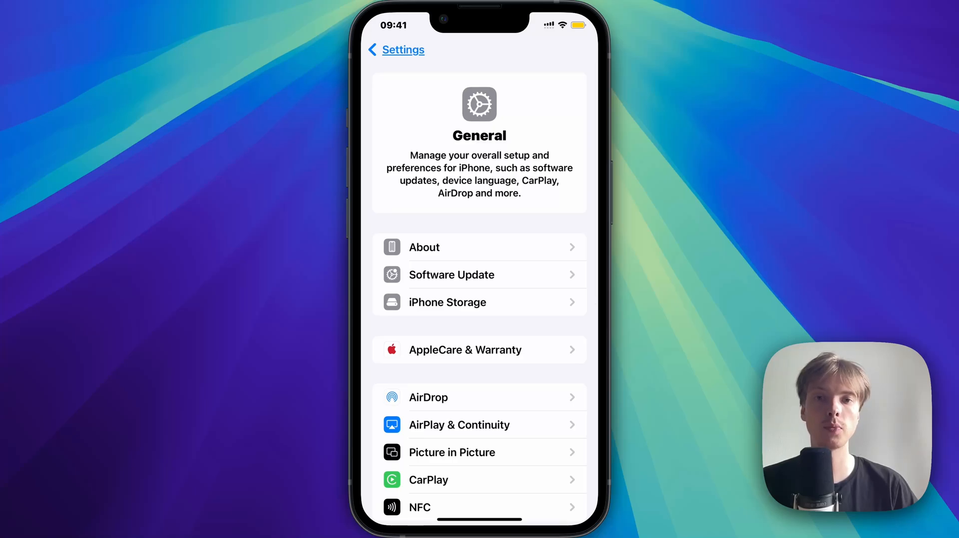
{"action": "scroll", "scroll_direction": "down", "scroll_amount": 3}
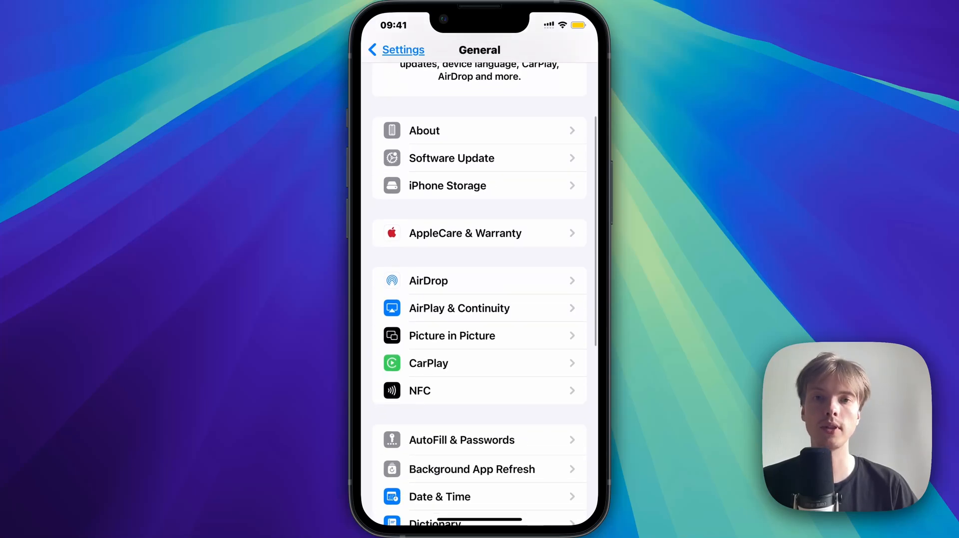
{"action": "left_click", "coordinate": [447, 186]}
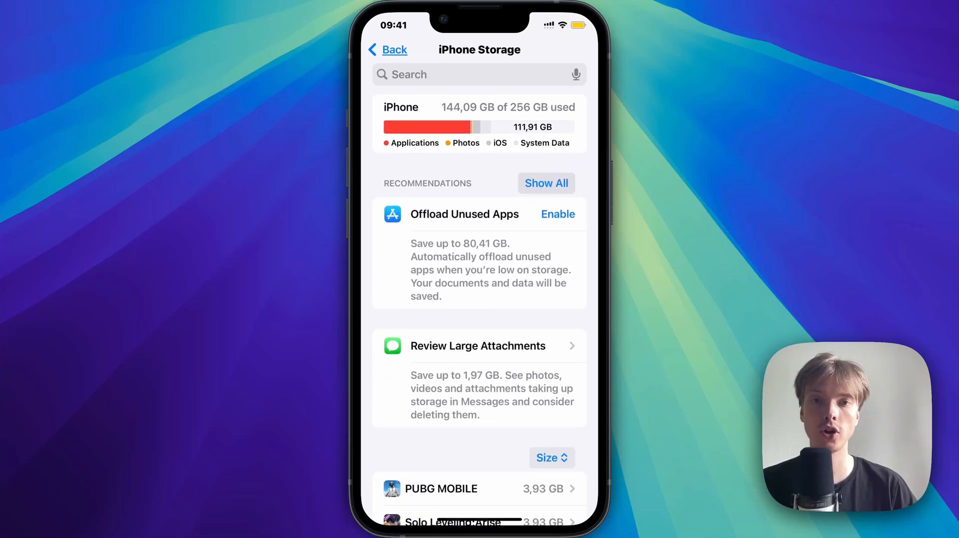
Filter the iPhone Storage app list by searching for 'Abk'.
{"action": "left_click", "coordinate": [469, 75]}
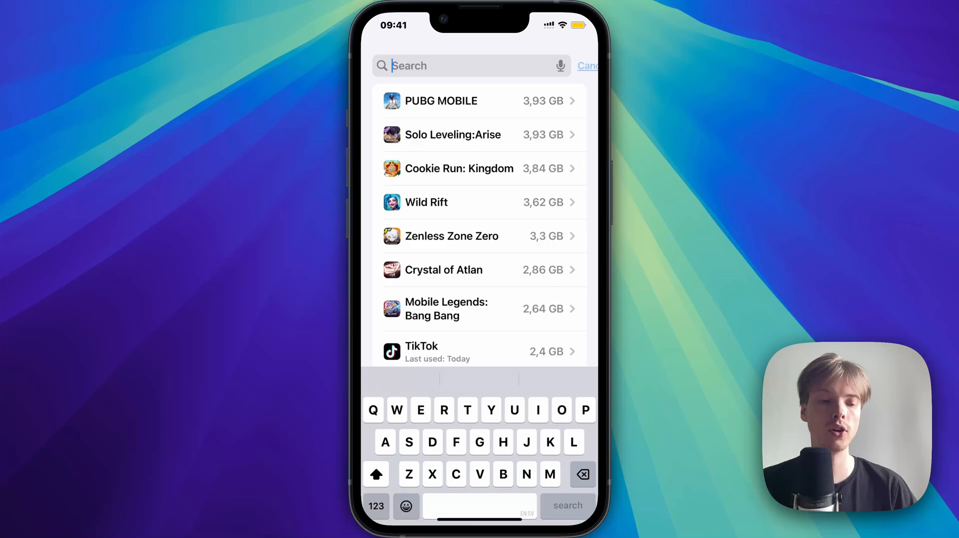
{"action": "type", "text": "Abk"}
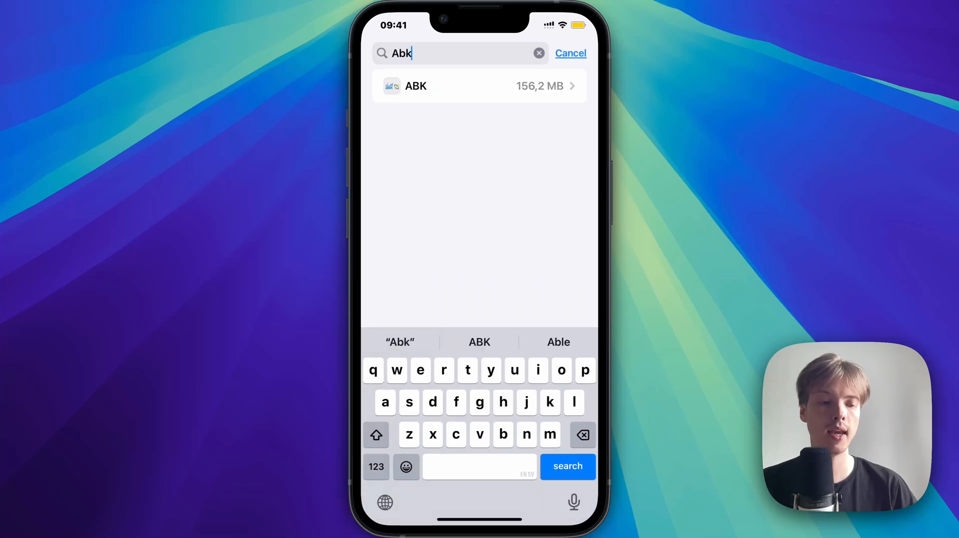
Offload the ABK app from its storage page, keeping its 156.2 MB of documents and data.
{"action": "left_click", "coordinate": [479, 86]}
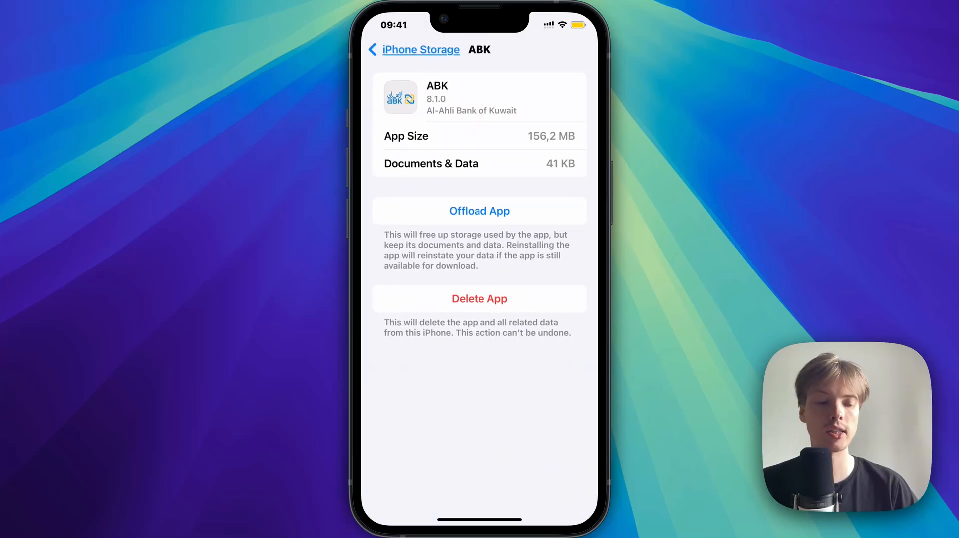
{"action": "left_click", "coordinate": [479, 210]}
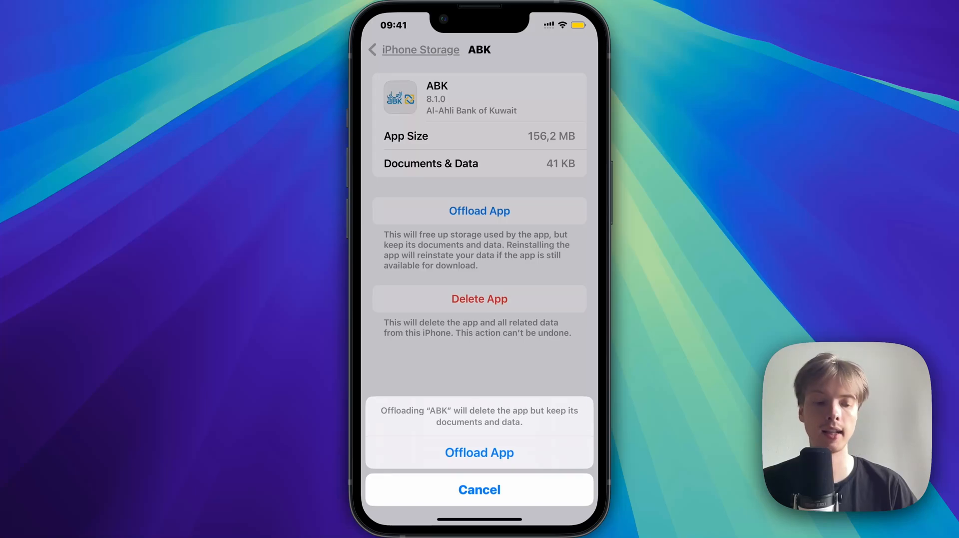
{"action": "left_click", "coordinate": [478, 490]}
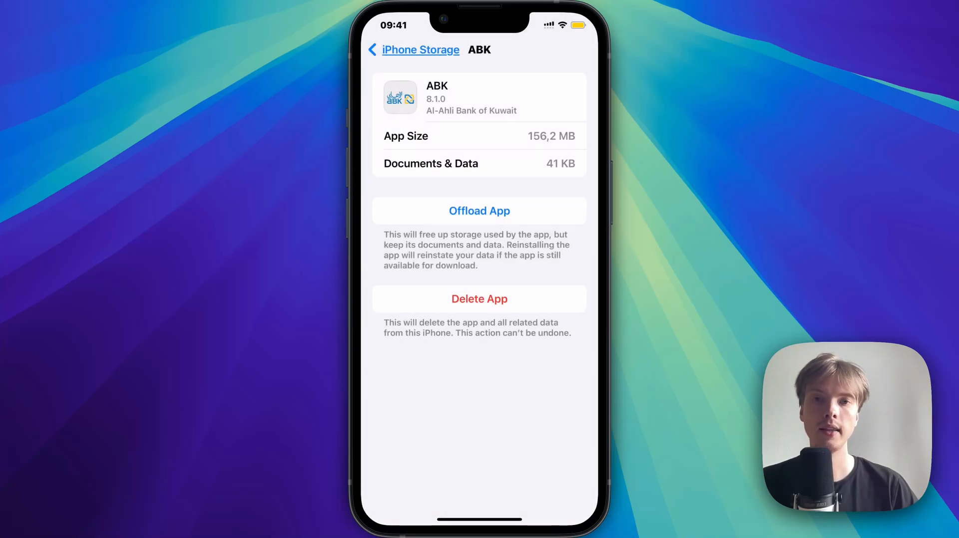
{"action": "left_click", "coordinate": [479, 211]}
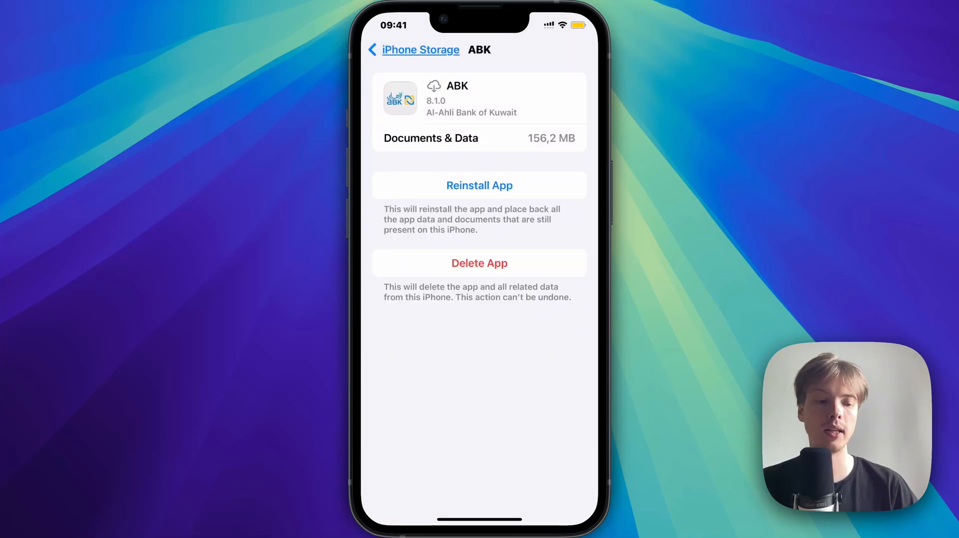